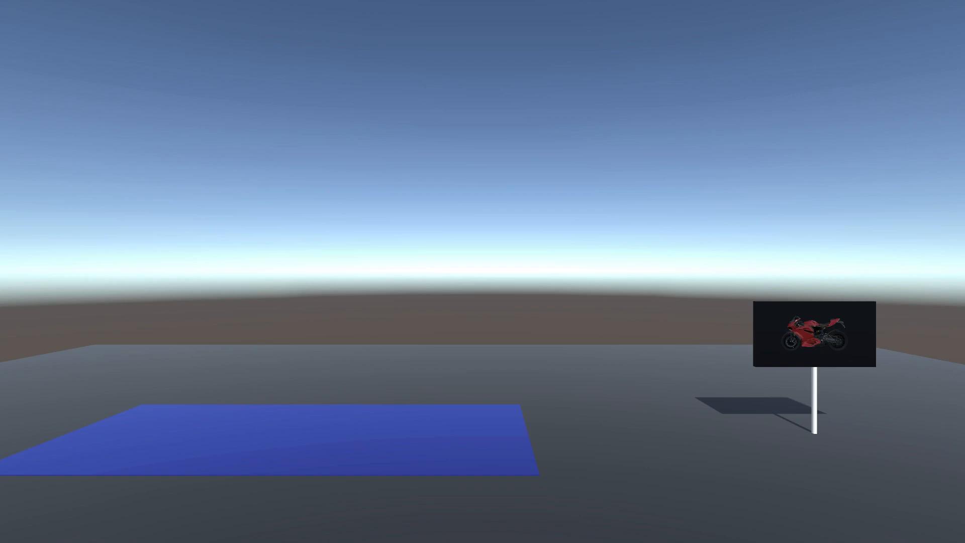
{"action": "mouse_move", "coordinate": [875, 422]}
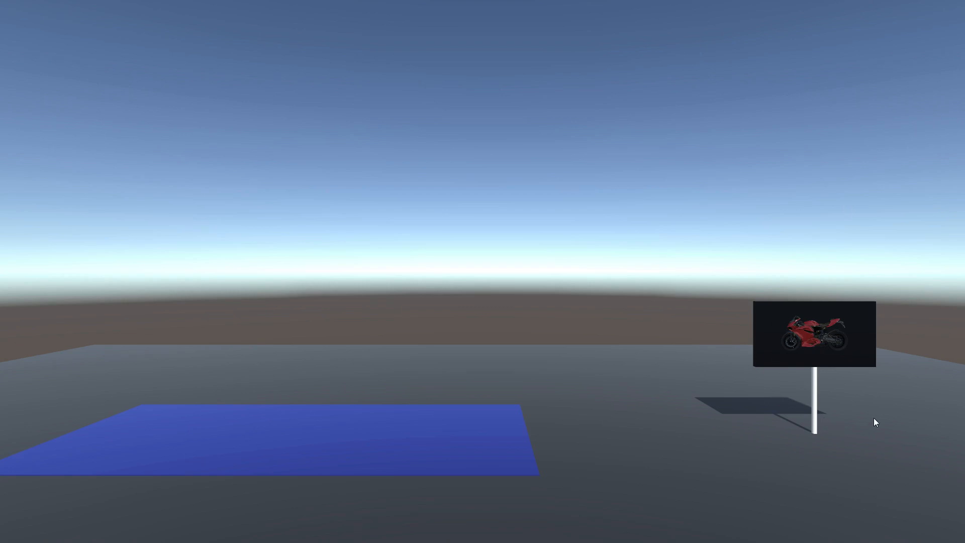
{"action": "mouse_move", "coordinate": [911, 397]}
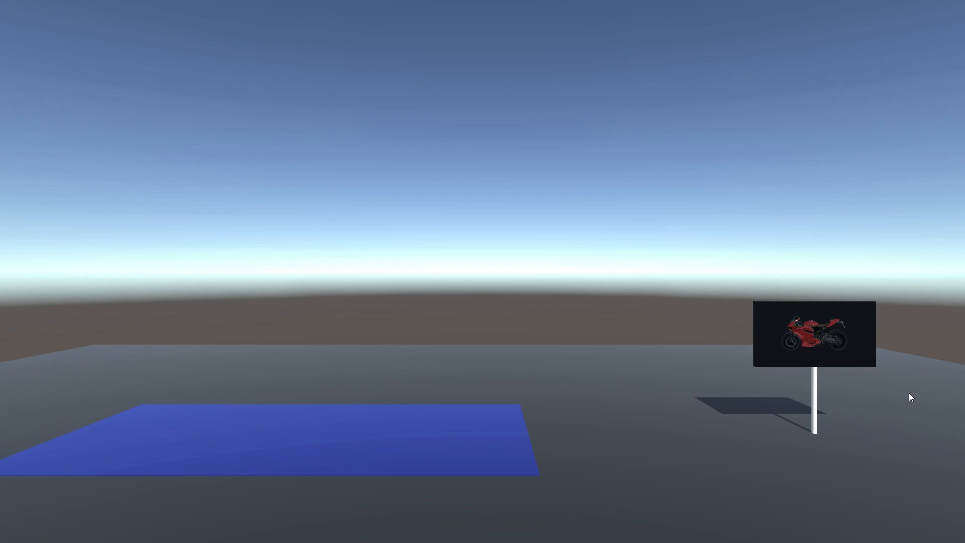
{"action": "mouse_move", "coordinate": [959, 383]}
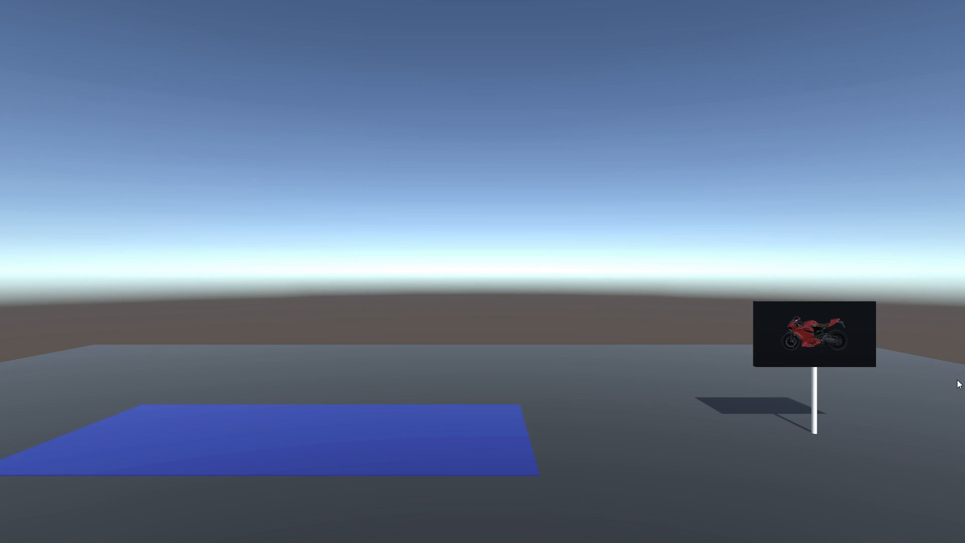
{"action": "mouse_move", "coordinate": [909, 414]}
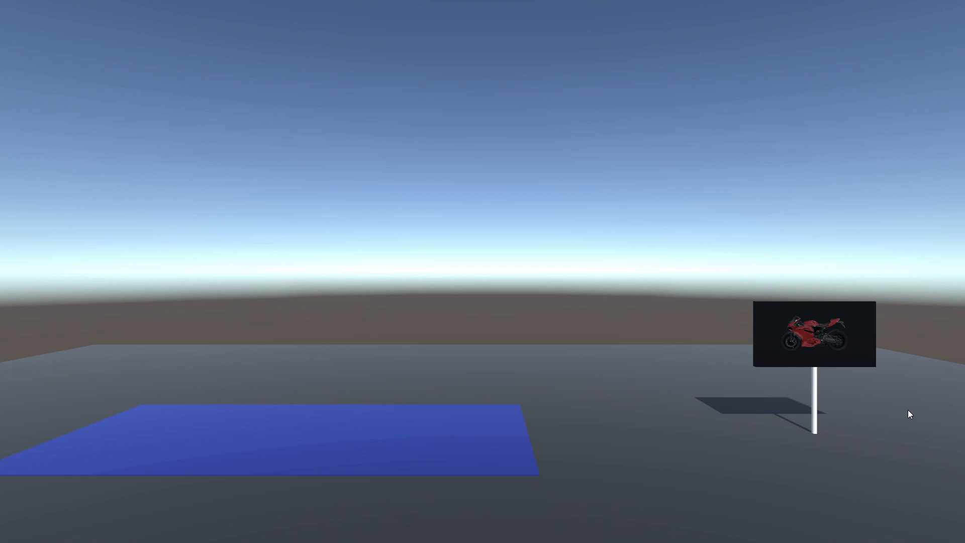
{"action": "mouse_move", "coordinate": [930, 455]}
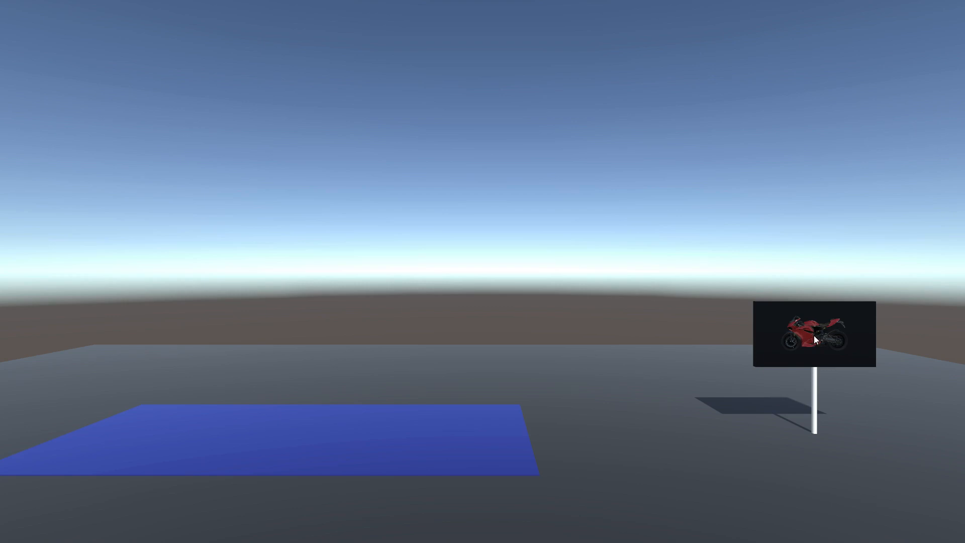
{"action": "mouse_move", "coordinate": [811, 338]}
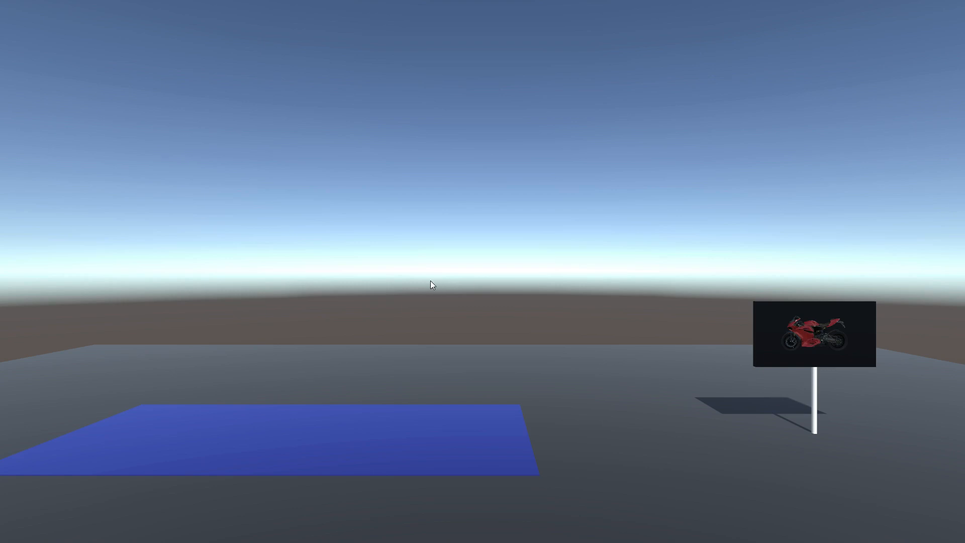
{"action": "mouse_move", "coordinate": [385, 274]}
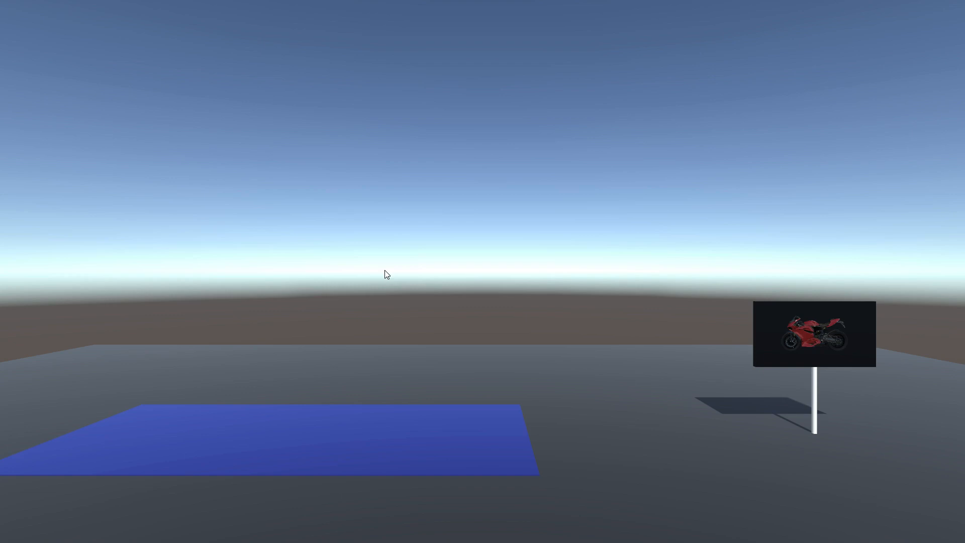
{"action": "mouse_move", "coordinate": [658, 363]}
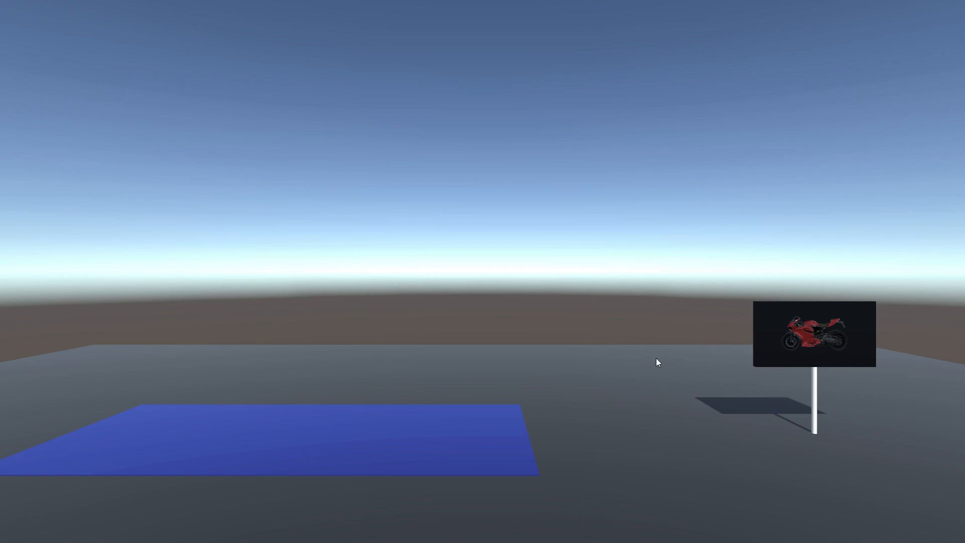
{"action": "mouse_move", "coordinate": [714, 397]}
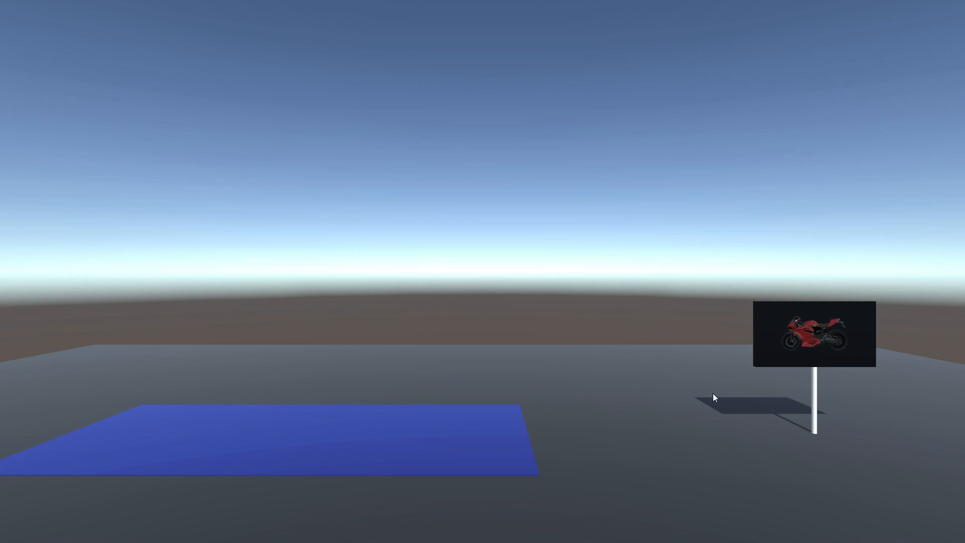
{"action": "mouse_move", "coordinate": [819, 335]}
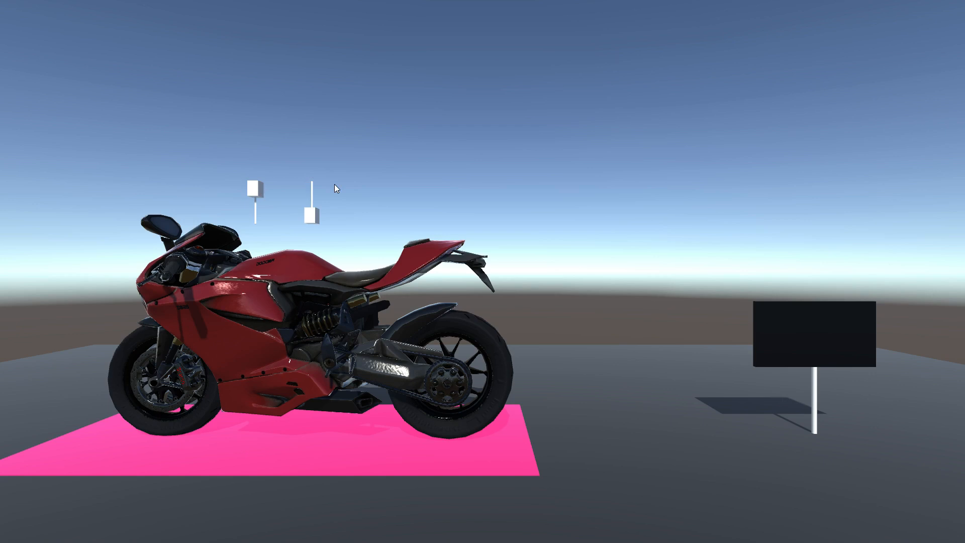
{"action": "mouse_move", "coordinate": [256, 191]}
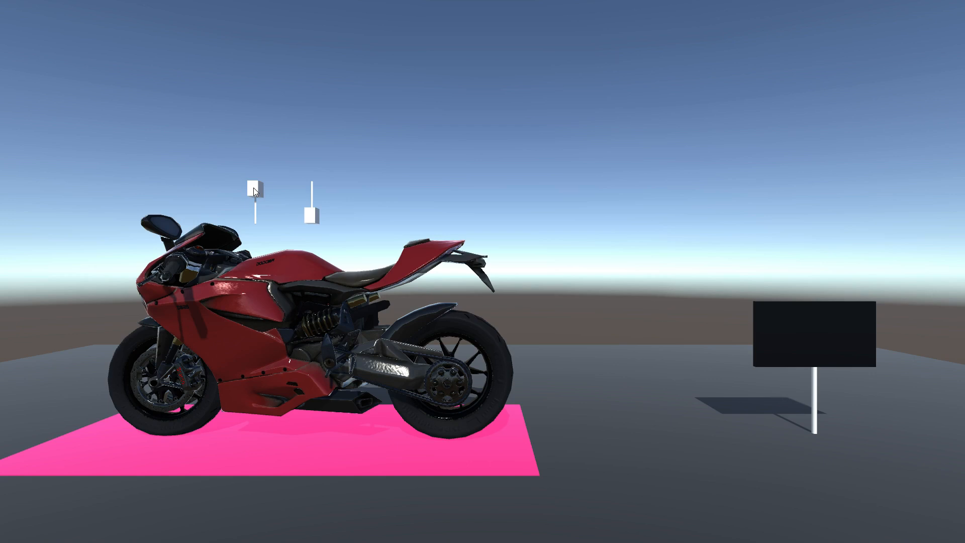
{"action": "mouse_move", "coordinate": [195, 310]}
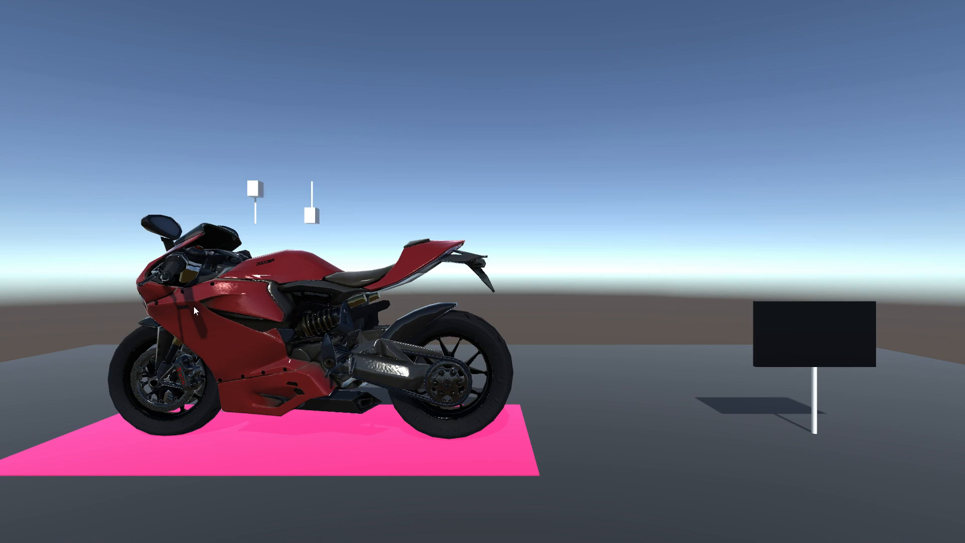
{"action": "mouse_move", "coordinate": [442, 370]}
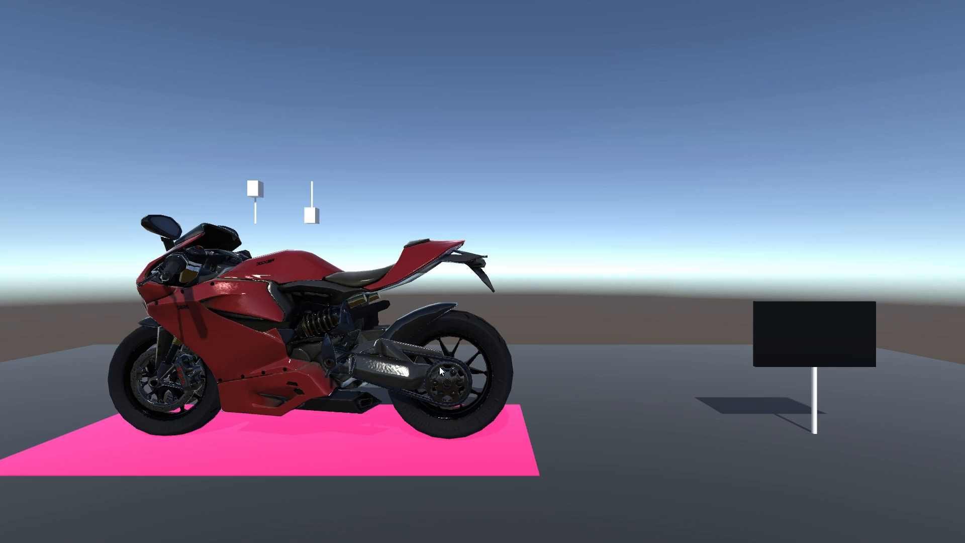
{"action": "mouse_move", "coordinate": [289, 216]}
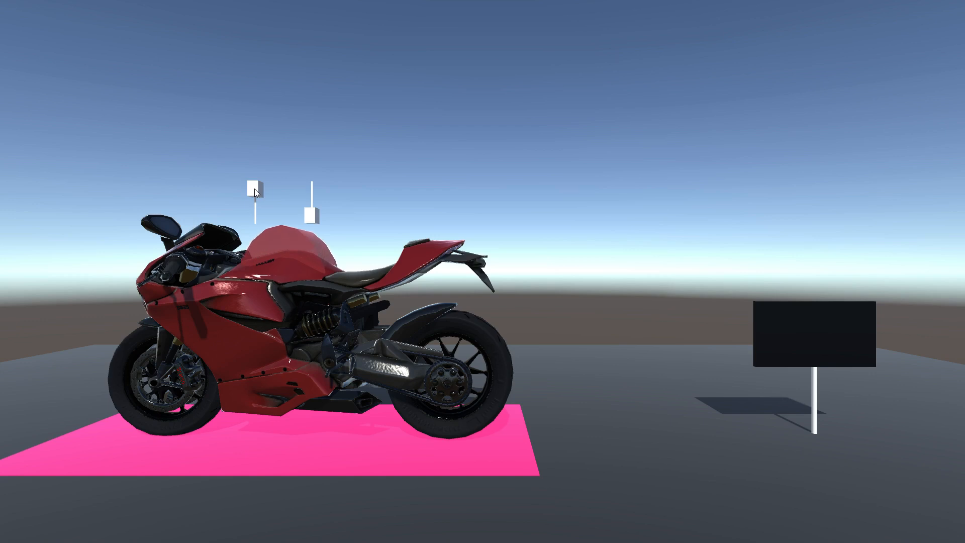
{"action": "mouse_move", "coordinate": [315, 219]}
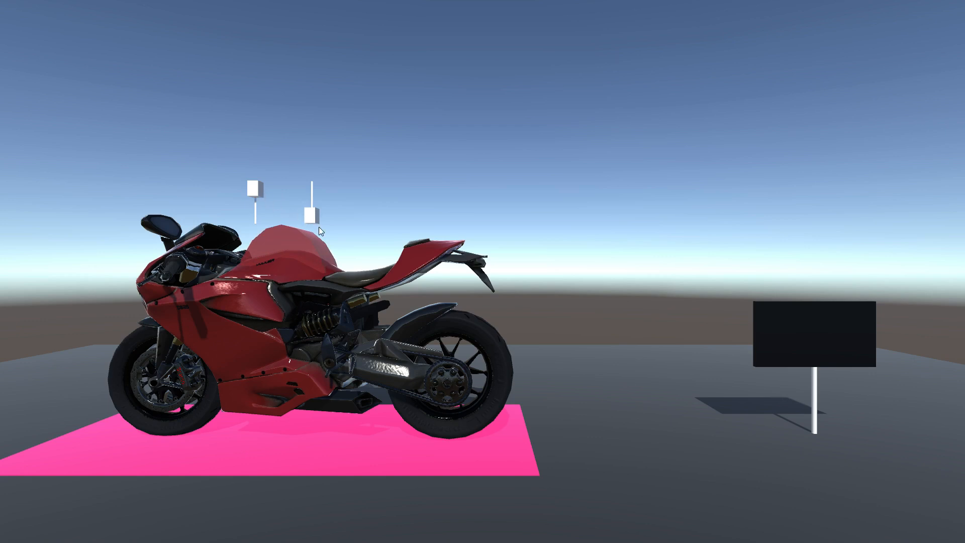
{"action": "mouse_move", "coordinate": [463, 269]}
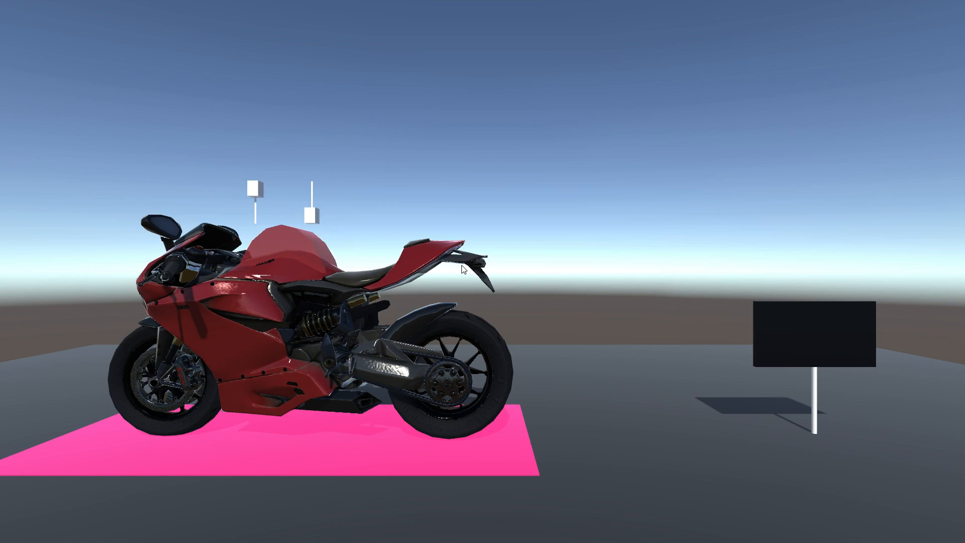